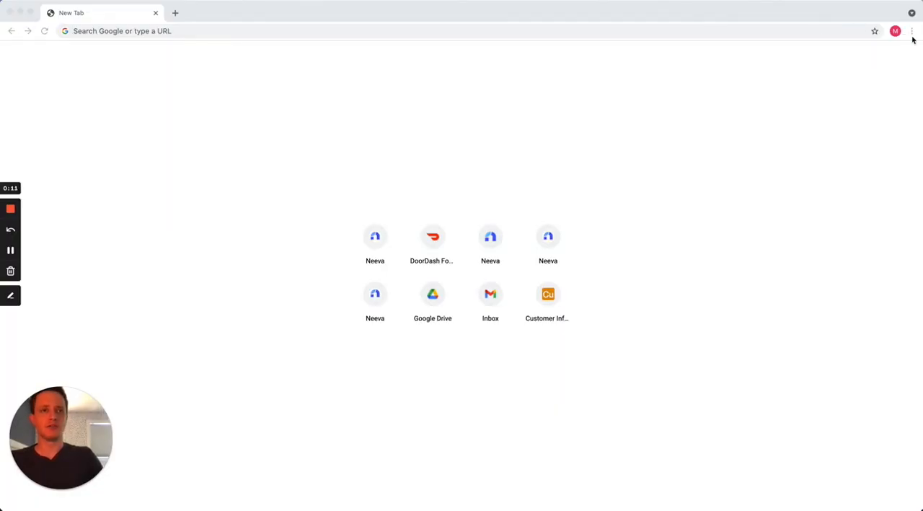
# Step: Reach Chrome's Settings page from the browser's main menu
pyautogui.click(912, 32)
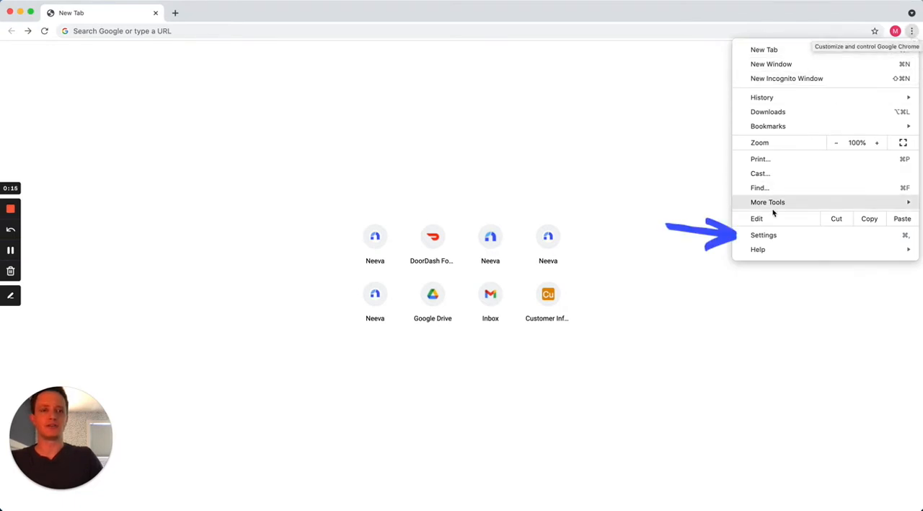
pyautogui.click(763, 233)
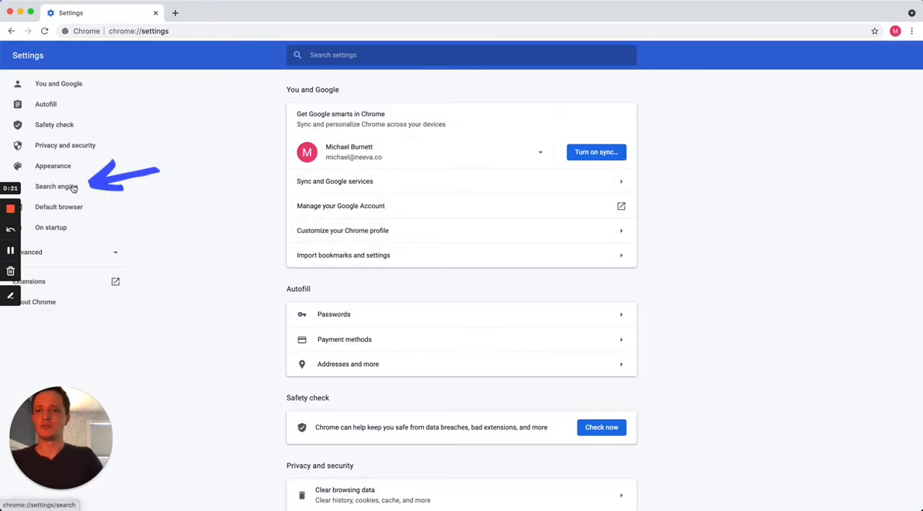
# Step: View the address-bar default engine choices in the Search engine settings
pyautogui.click(56, 186)
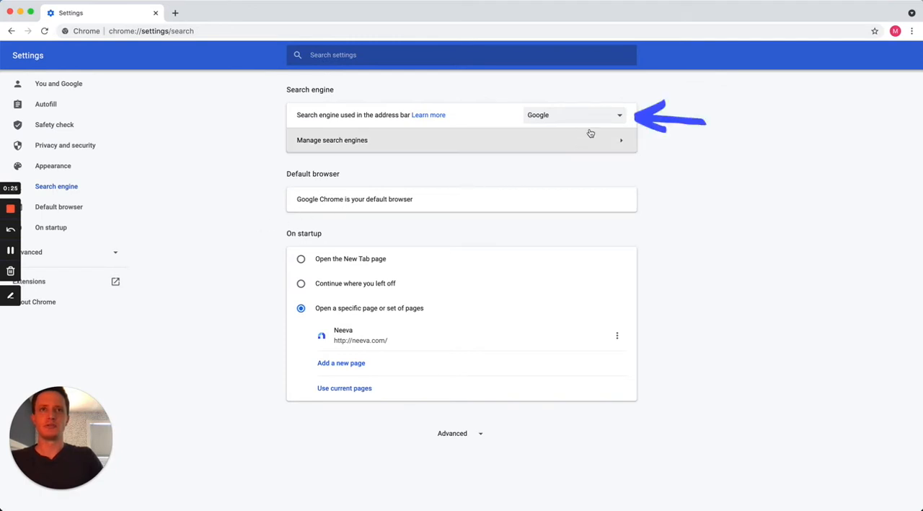
pyautogui.click(574, 116)
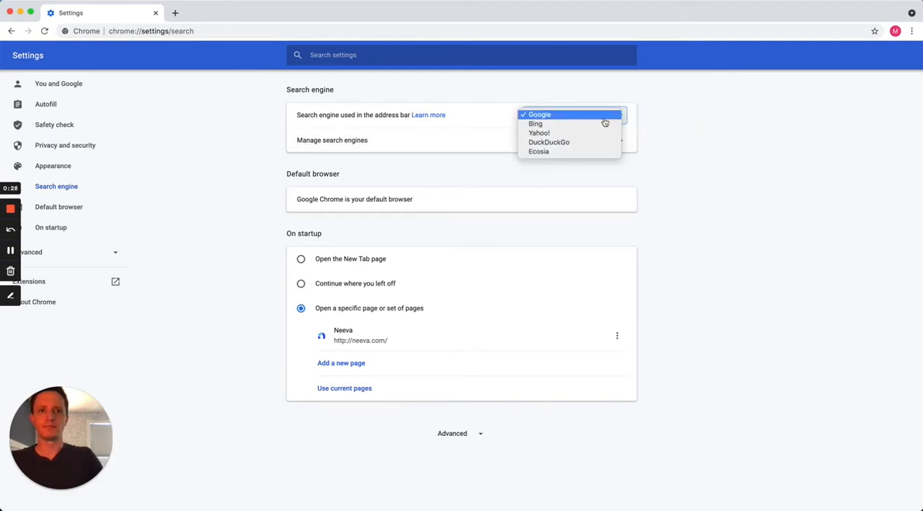
pyautogui.moveTo(535, 124)
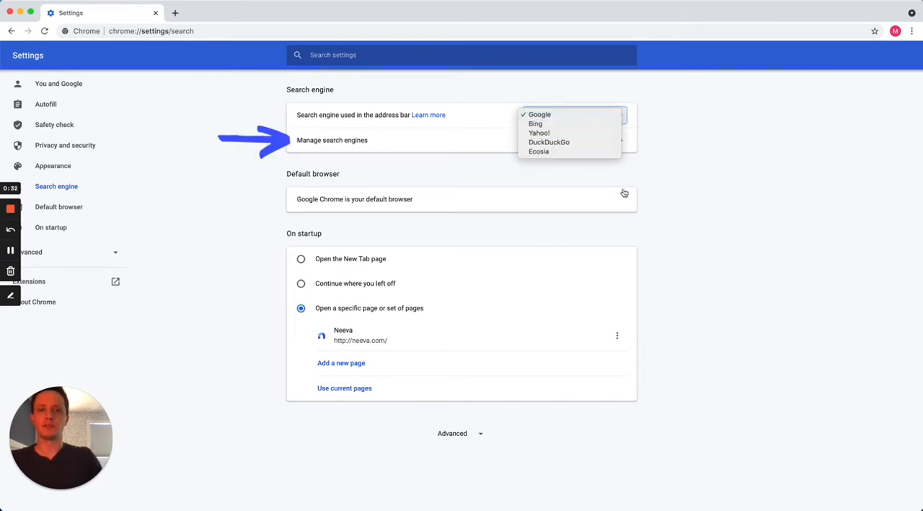
# Step: Review the Manage search engines list and peek at the existing Neeva entry's options
pyautogui.click(331, 140)
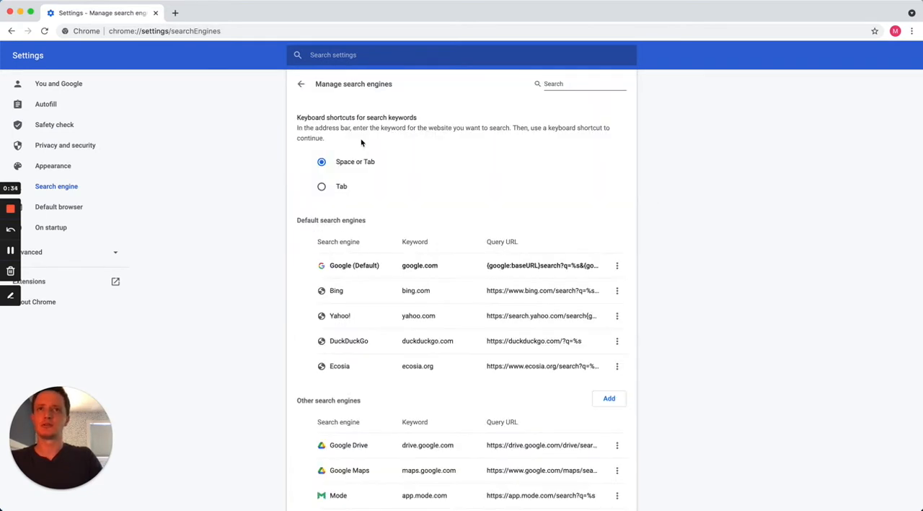
pyautogui.moveTo(500, 395)
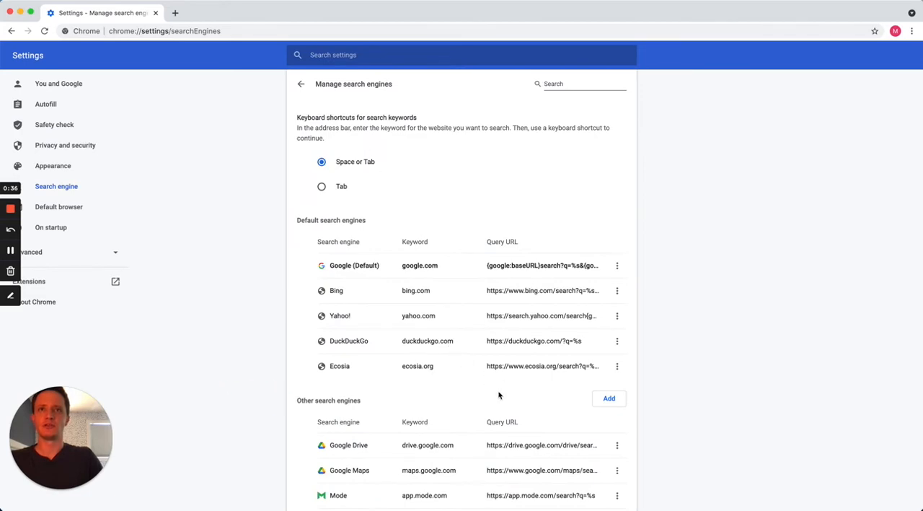
pyautogui.scroll(-3)
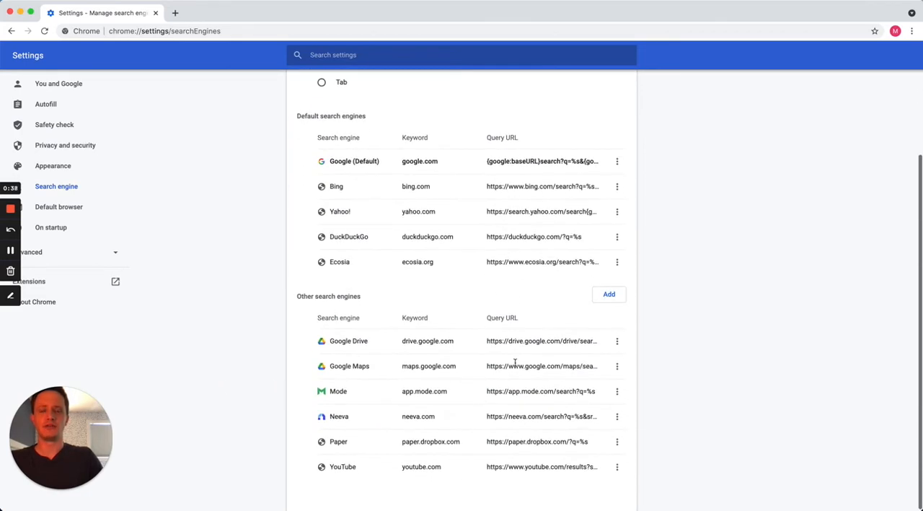
pyautogui.click(618, 415)
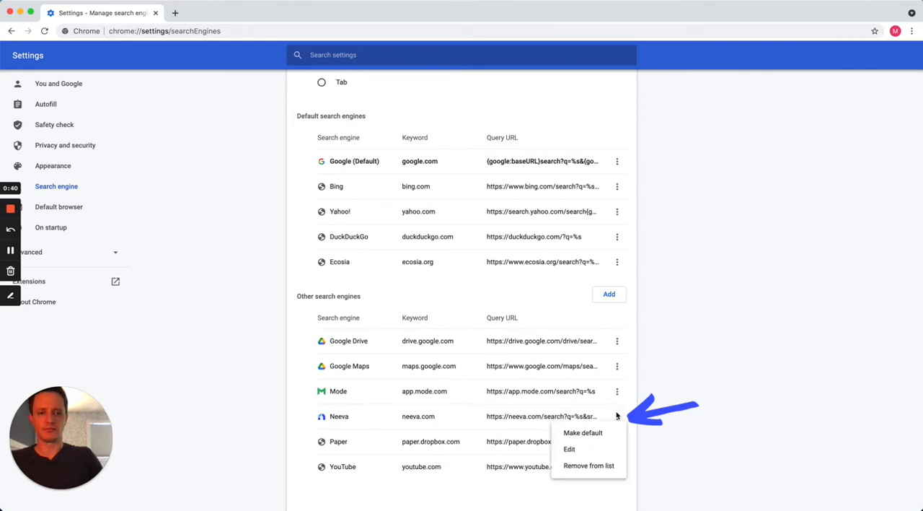
pyautogui.click(583, 433)
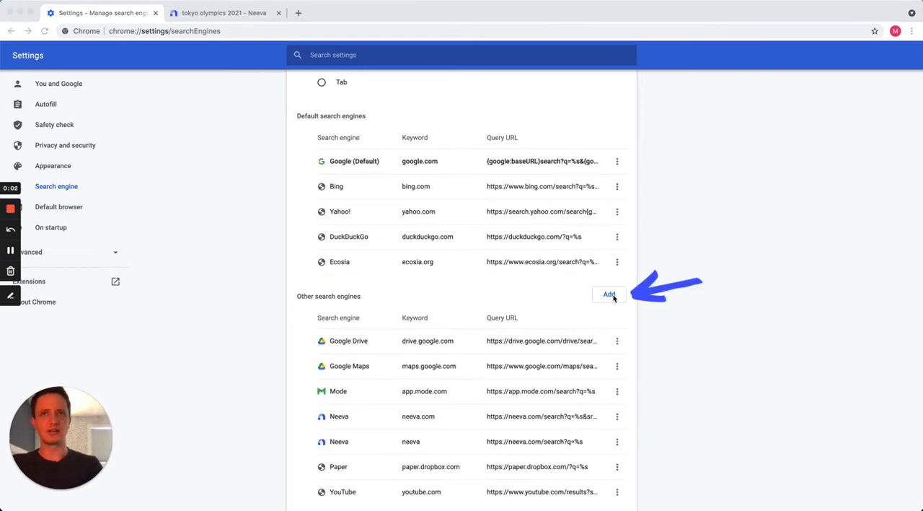
# Step: Begin a new search engine named Neeva with keyword Neeva, copying the Neeva results page URL
pyautogui.click(609, 294)
pyautogui.write('N')
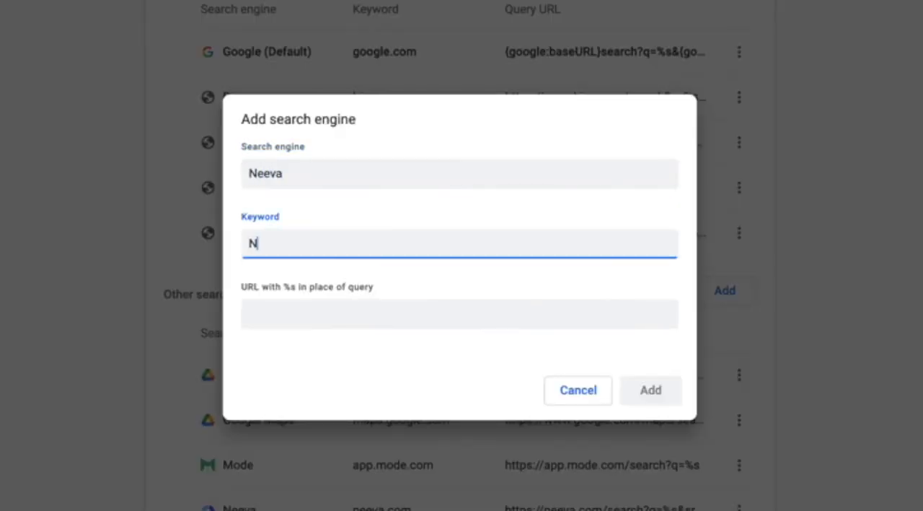
pyautogui.write('eeva')
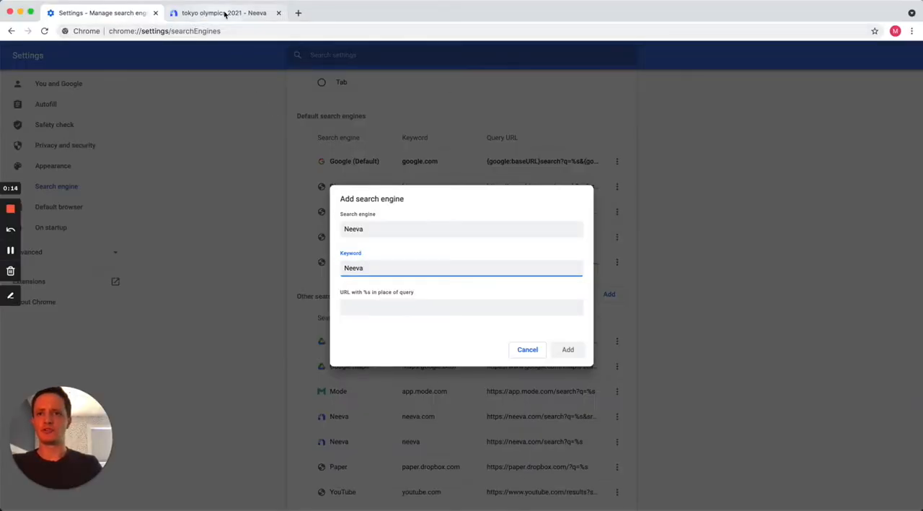
pyautogui.click(224, 13)
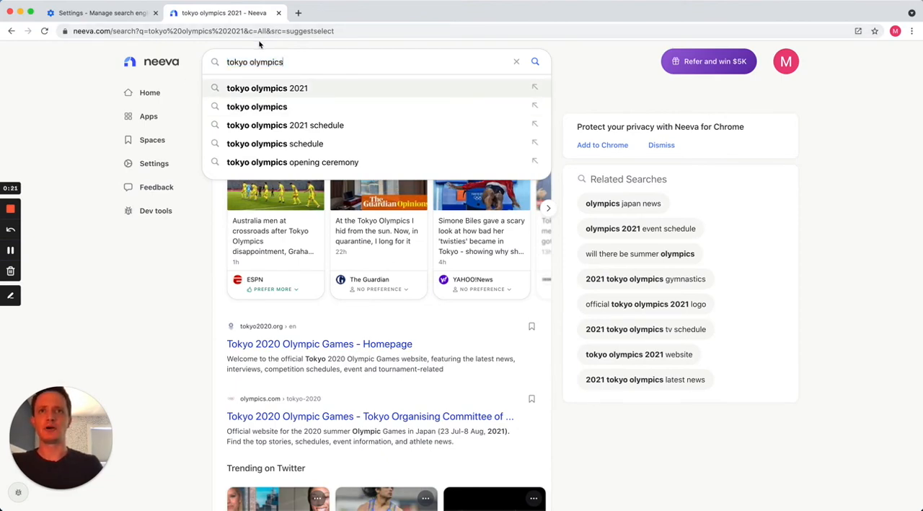
pyautogui.click(217, 30)
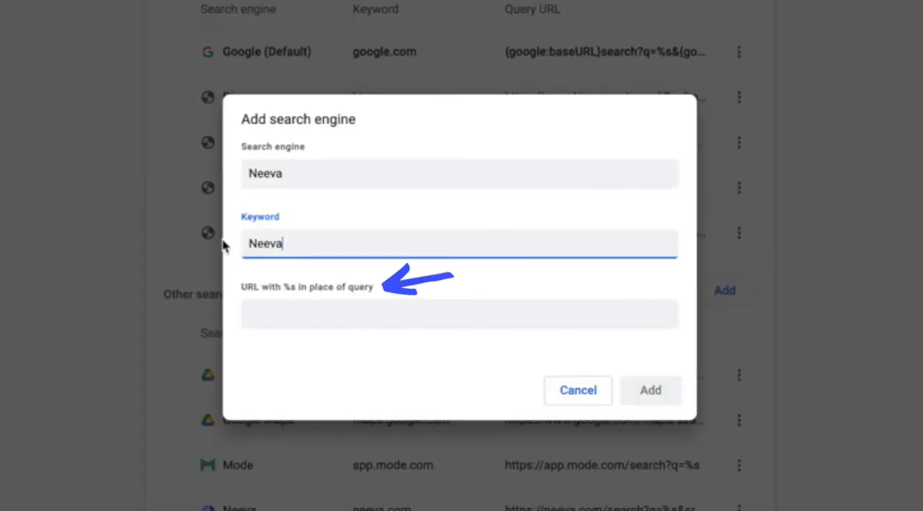
pyautogui.moveTo(382, 230)
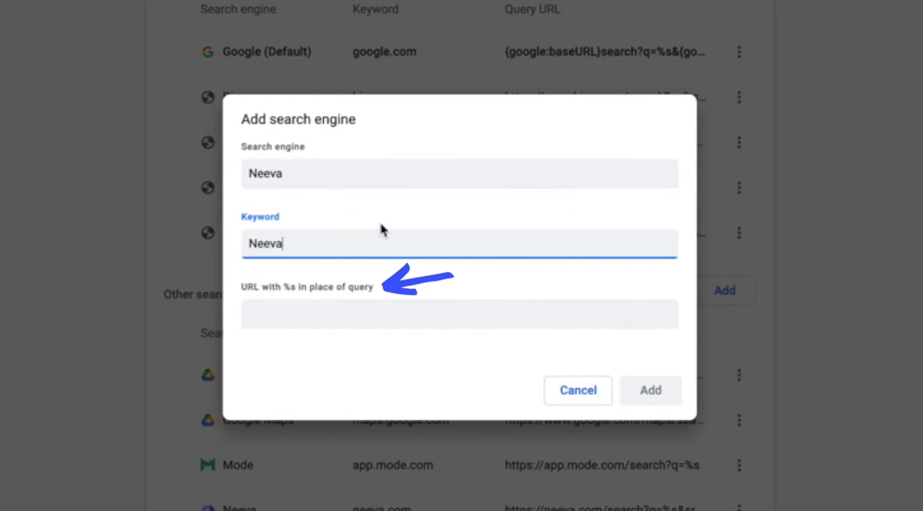
pyautogui.write('https://neeva.com/search?q=tokyo%20olympics%202021&c=All&src=suggestselect')
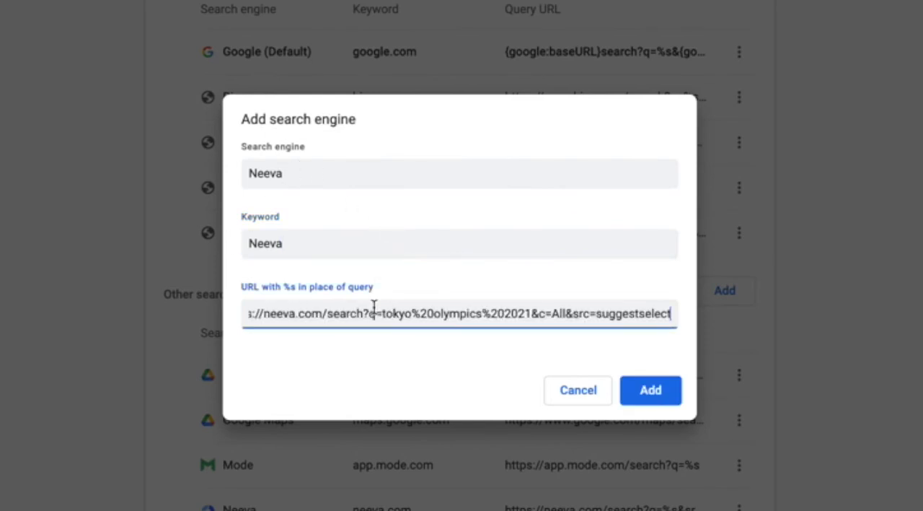
pyautogui.write('https://neeva.com/search?q=%s')
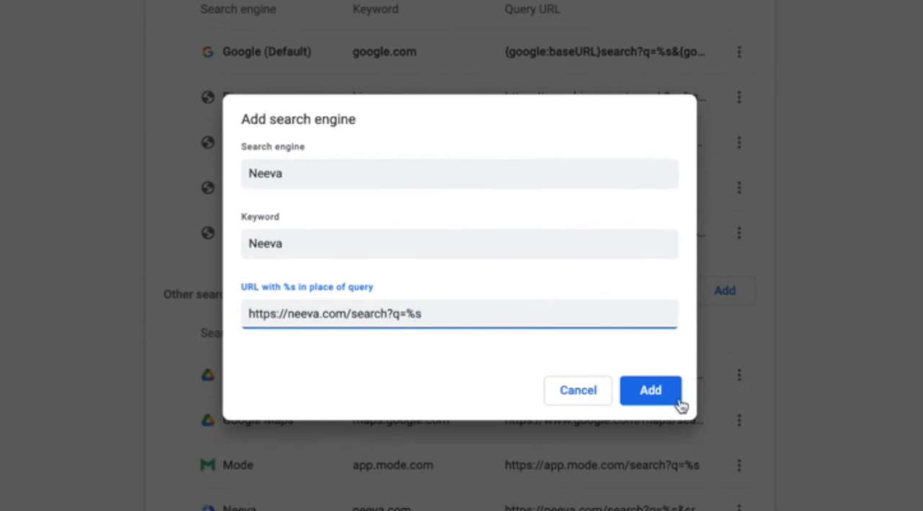
pyautogui.click(649, 390)
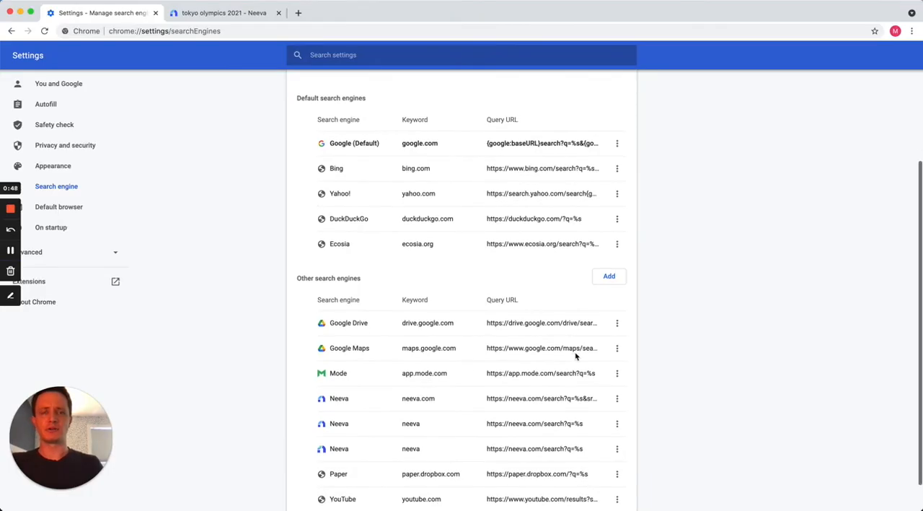
# Step: Show the new Neeva entry's options, including Make default
pyautogui.scroll(-3)
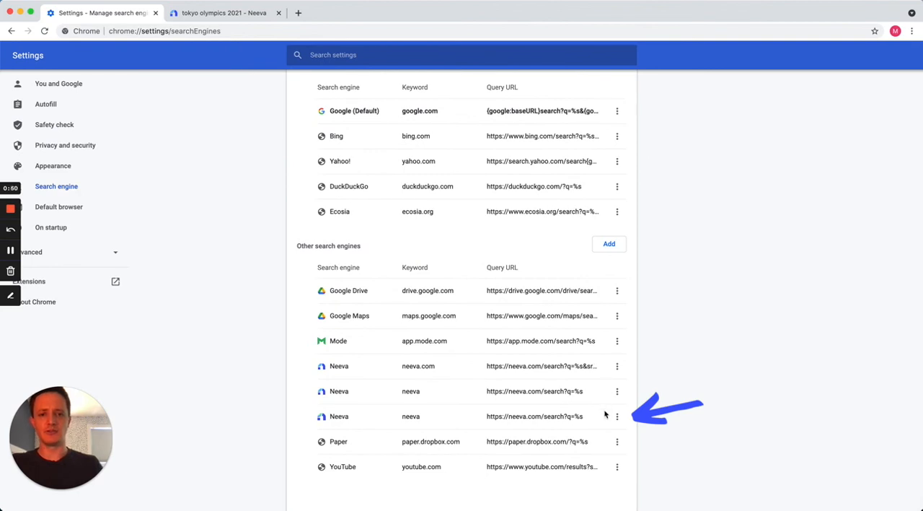
pyautogui.click(618, 415)
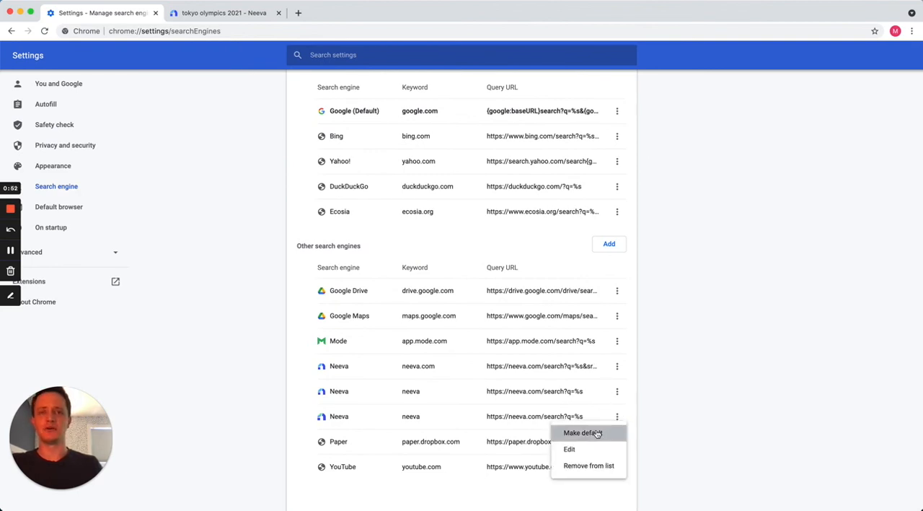